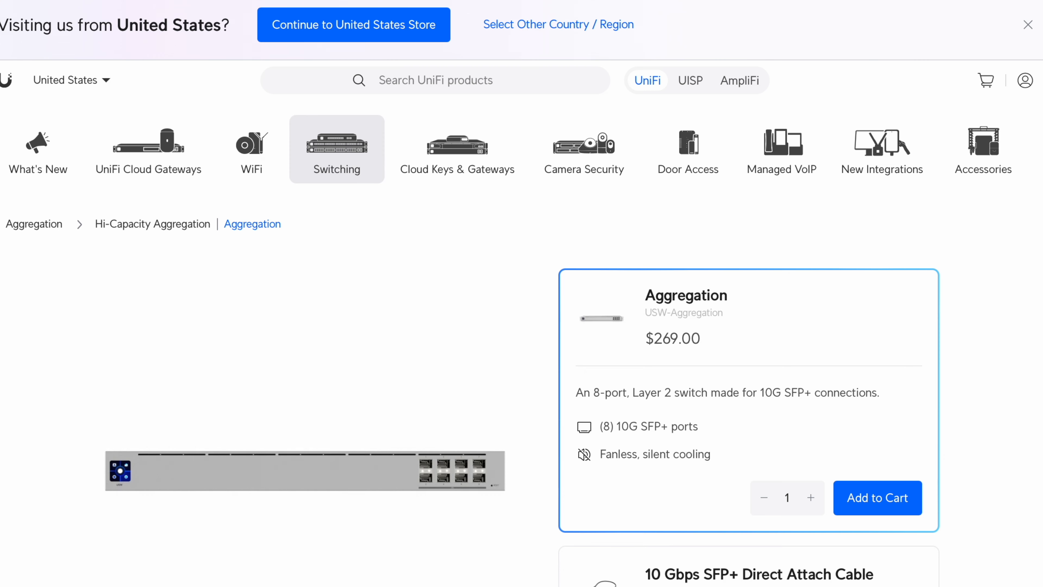
pyautogui.scroll(-3)
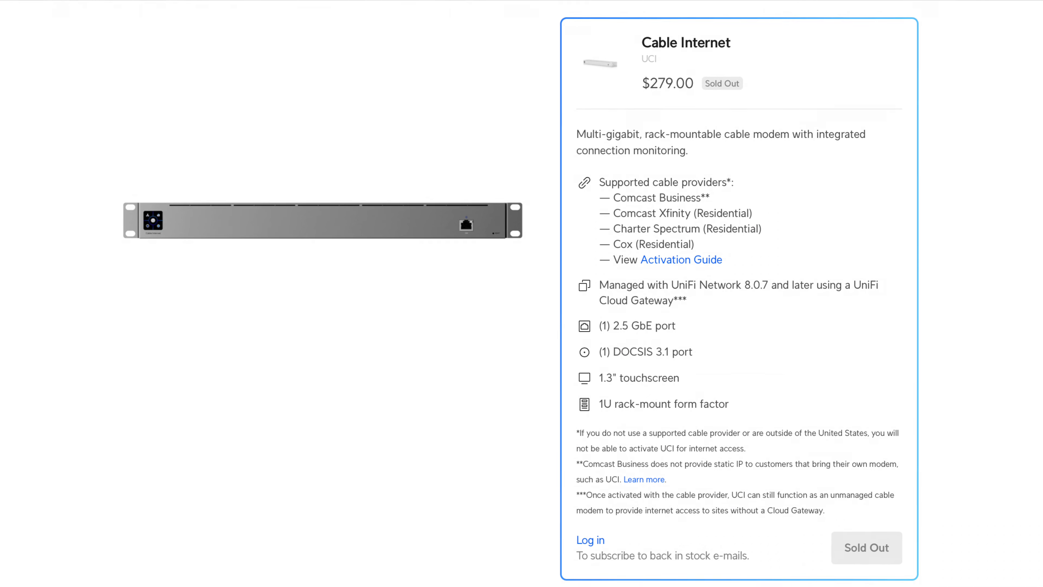
pyautogui.scroll(-3)
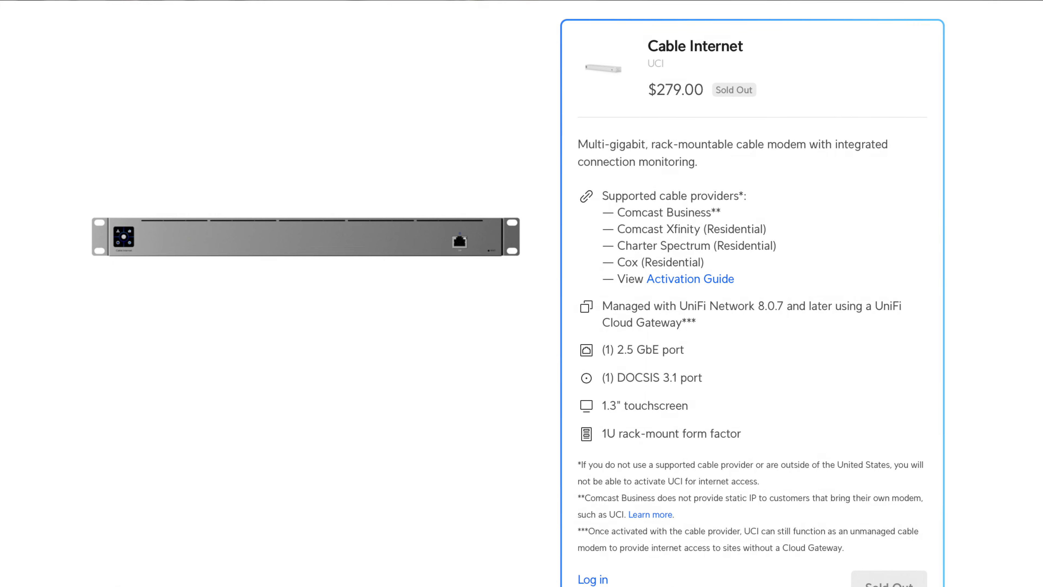